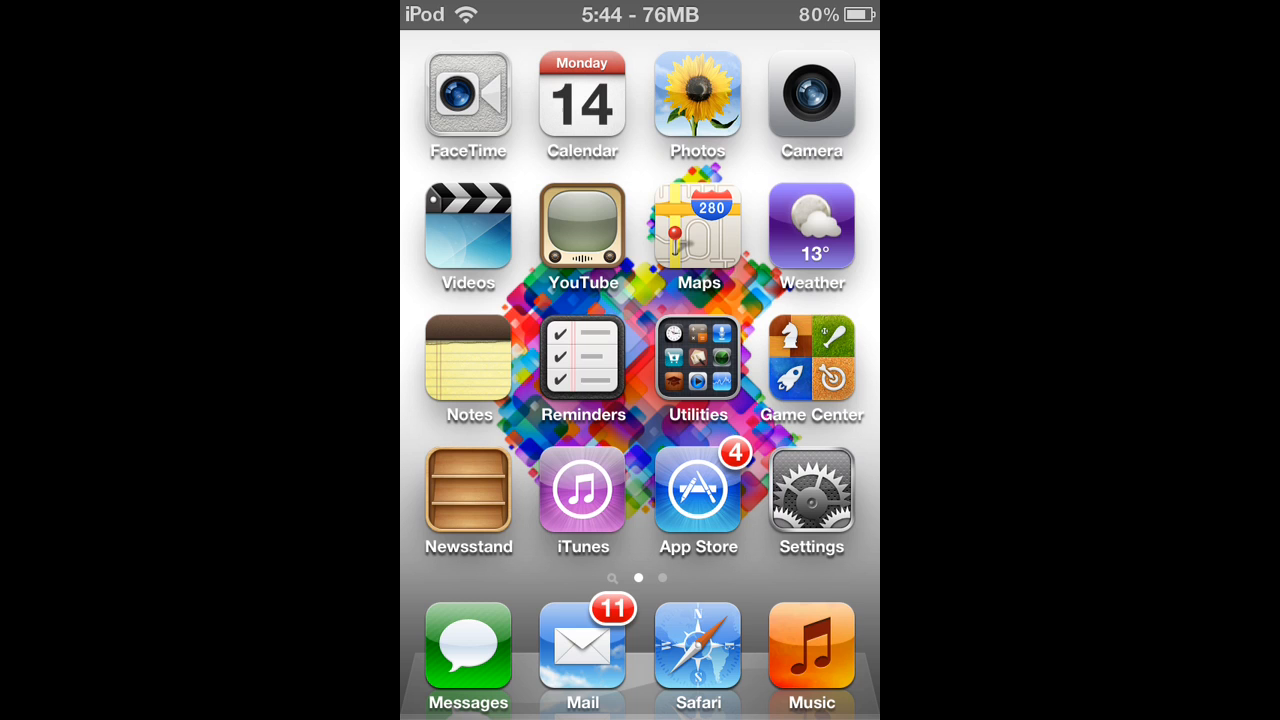
Swipe to the home screen page of app folders (Games, Utilities, Social).
scroll("left", 3)
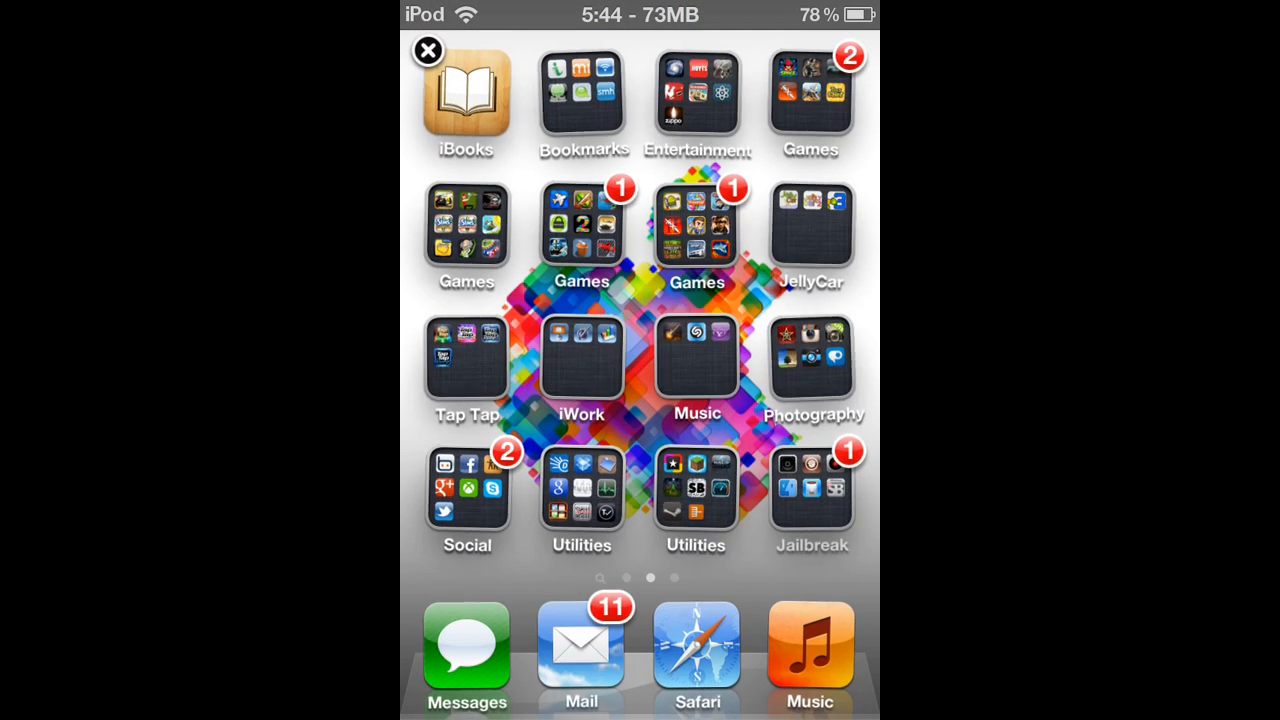
Finish editing the home screen icons so they stop jiggling.
left_click(812, 360)
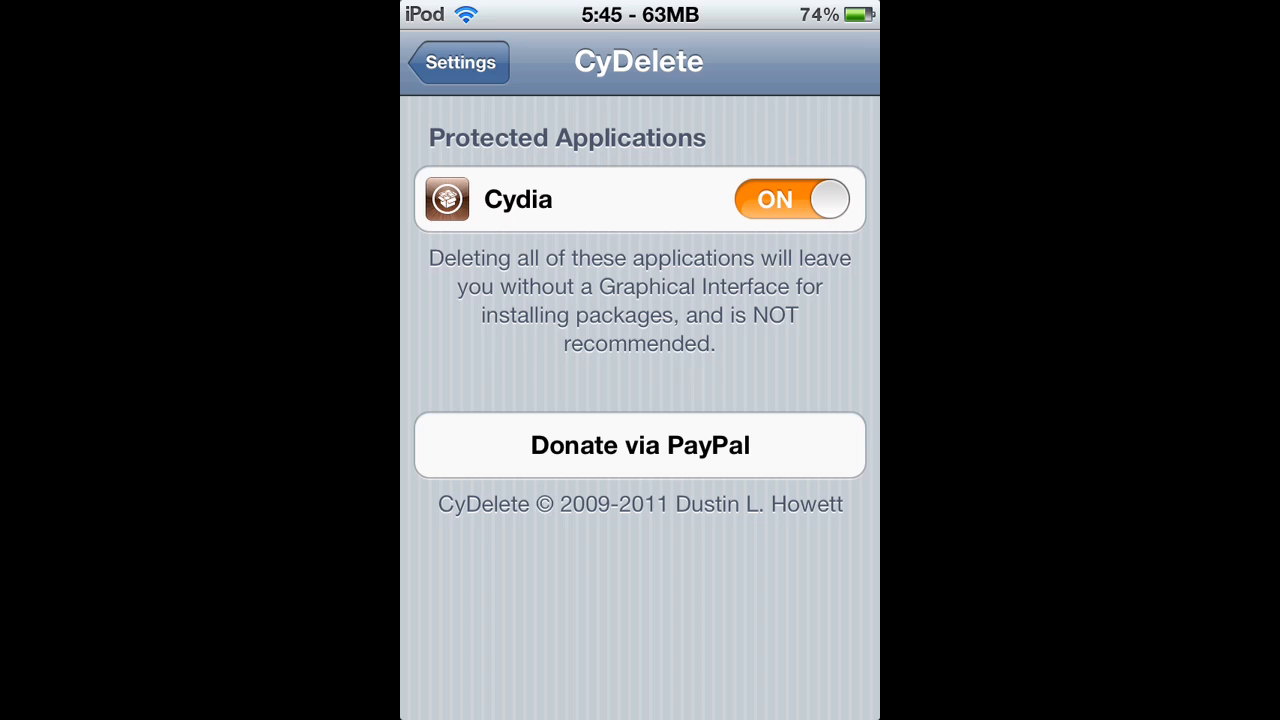
Return to the main Settings list, browse the installed tweaks, then show the Jailbreak folder.
left_click(458, 62)
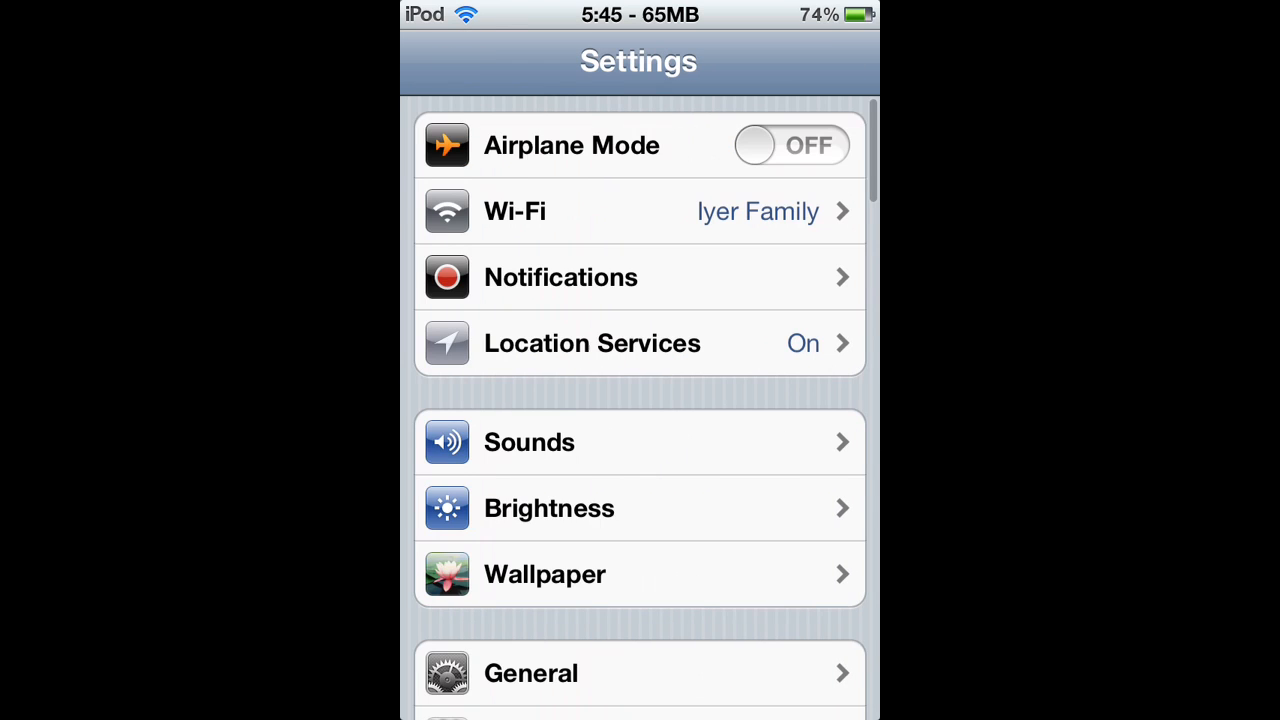
scroll("down", 3)
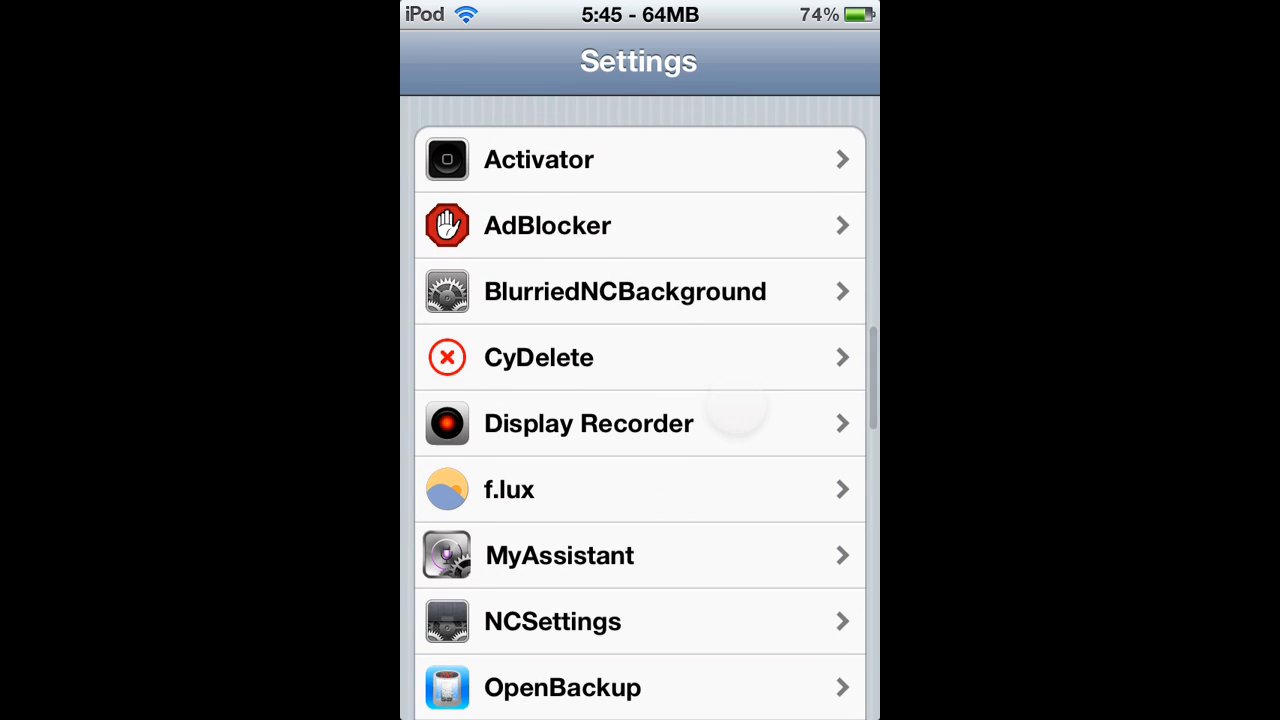
left_click(538, 356)
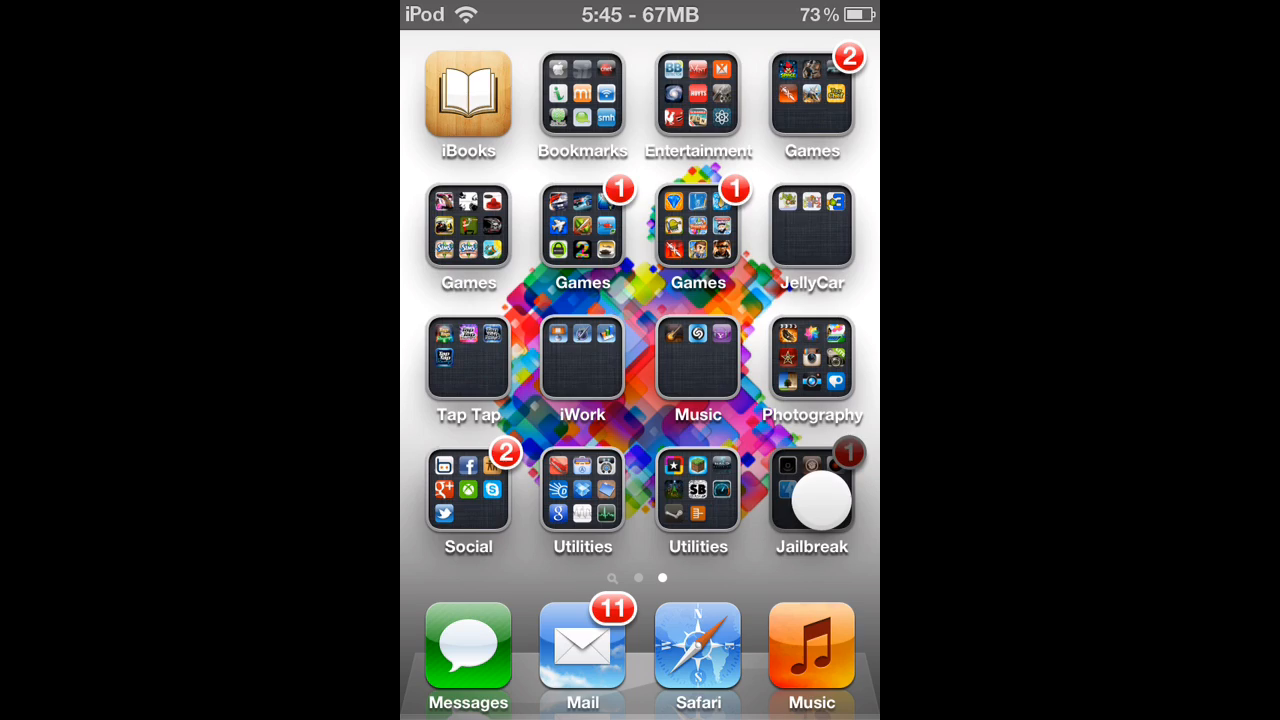
left_click(812, 490)
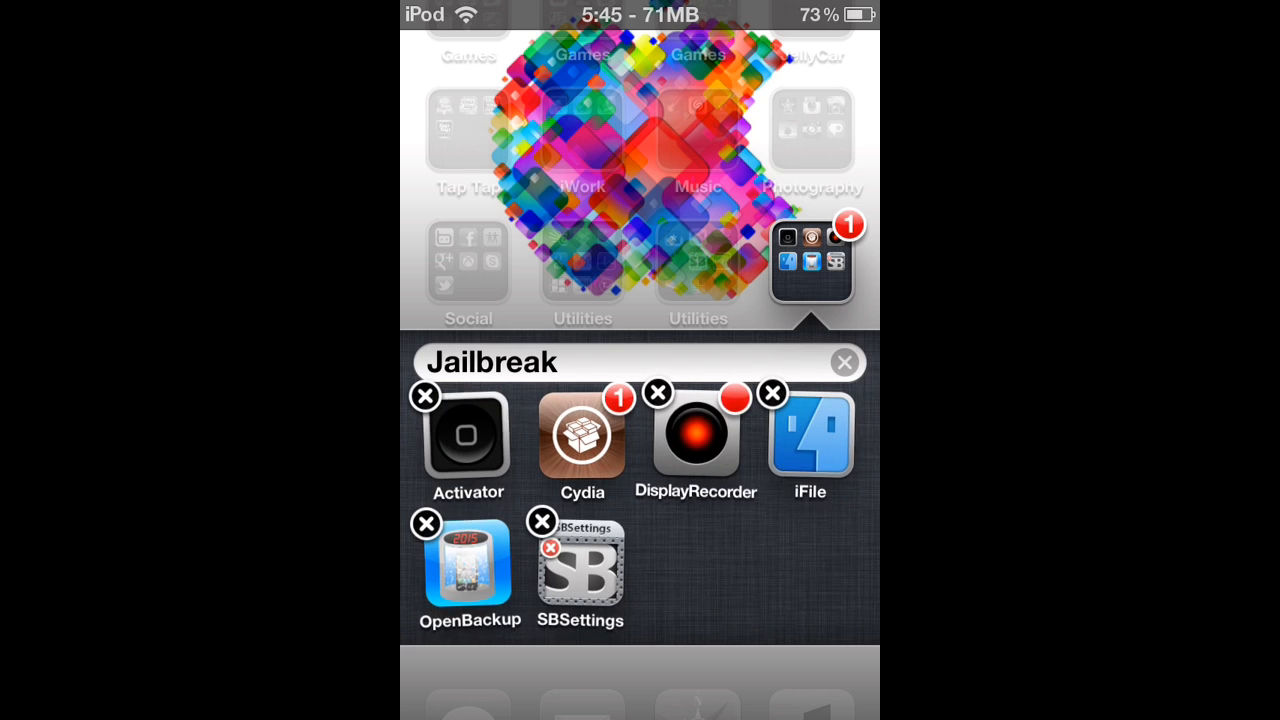
Close the Jailbreak folder and return to the main Settings list from CyDelete.
left_click(844, 362)
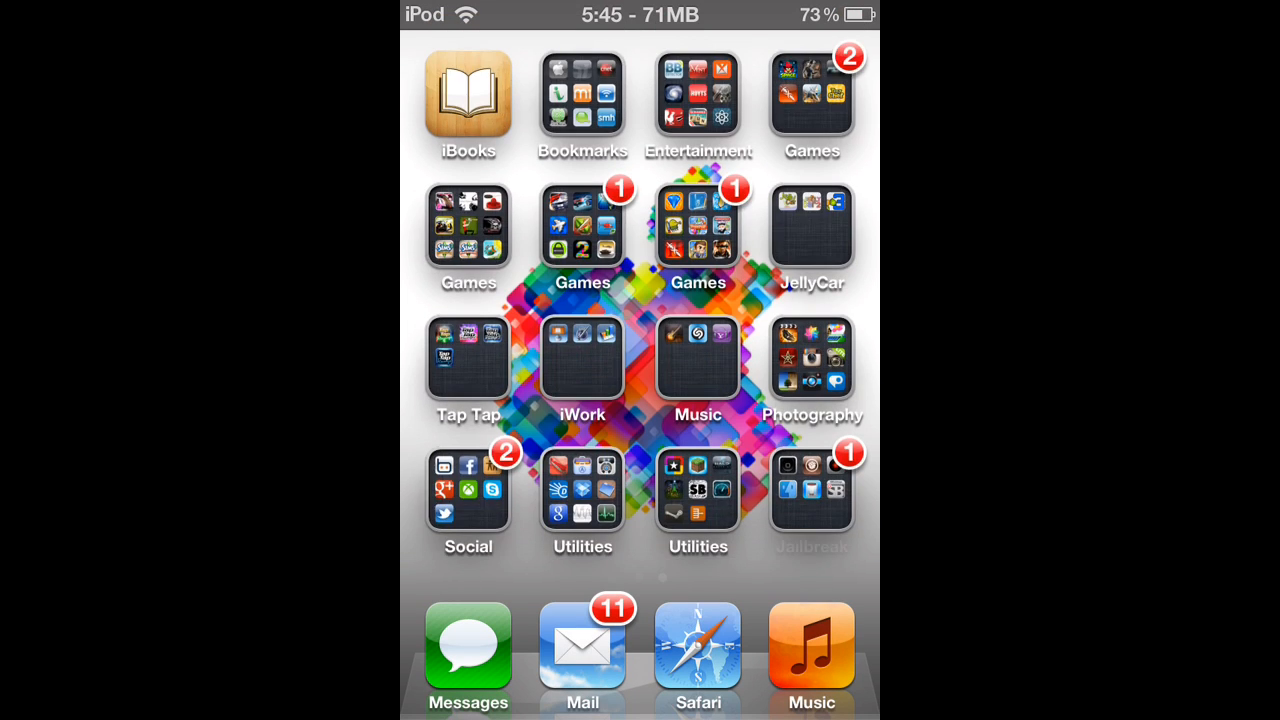
scroll("left", 3)
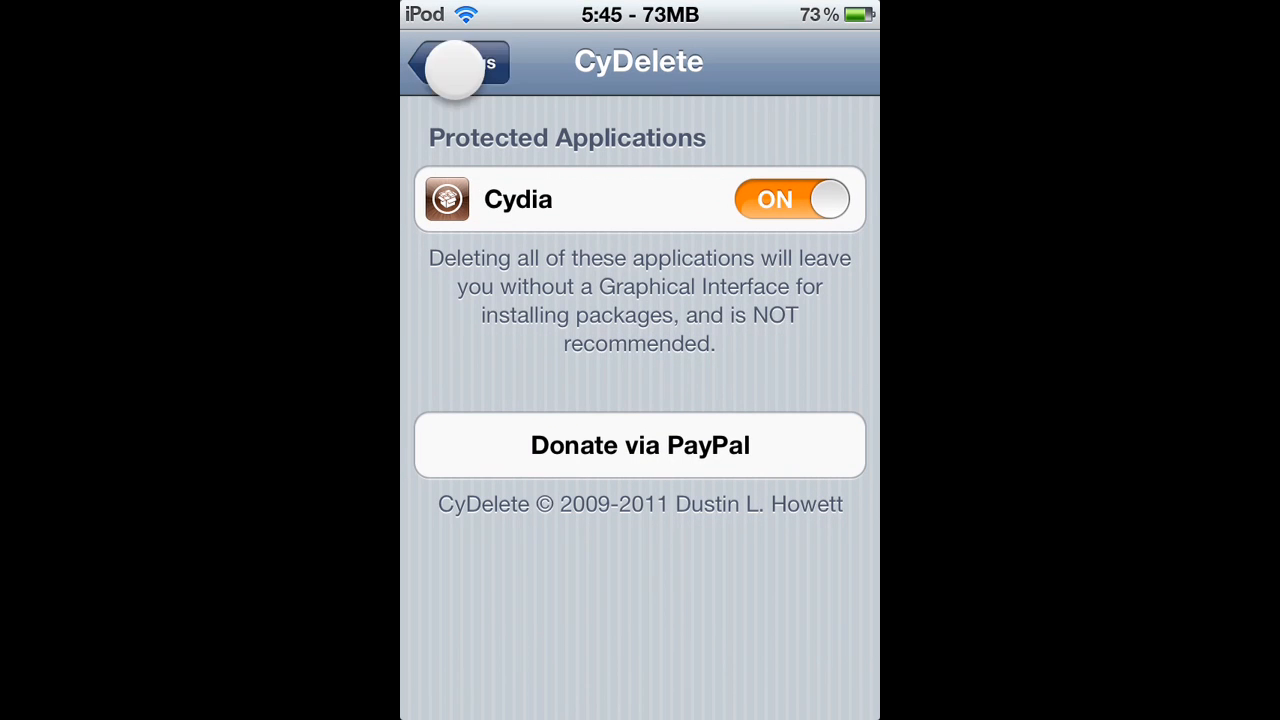
left_click(456, 60)
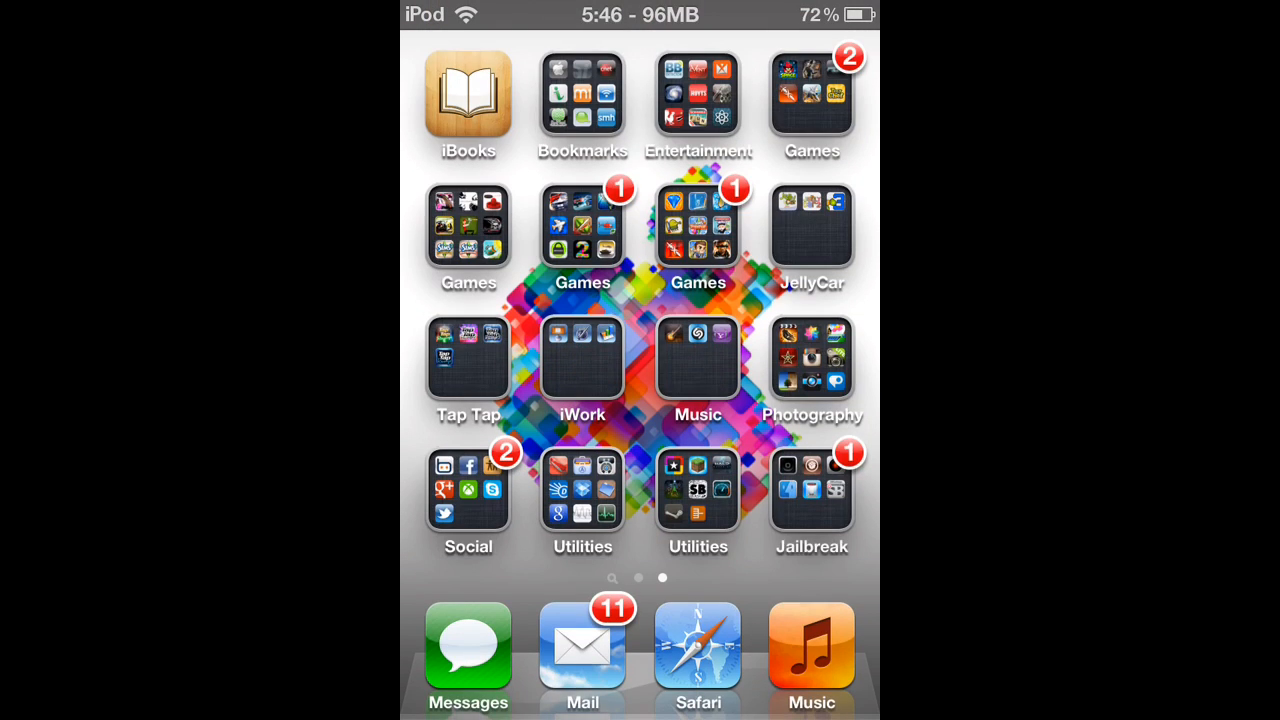
Show the Jailbreak folder's tweaks again, now without delete badges.
left_click(812, 500)
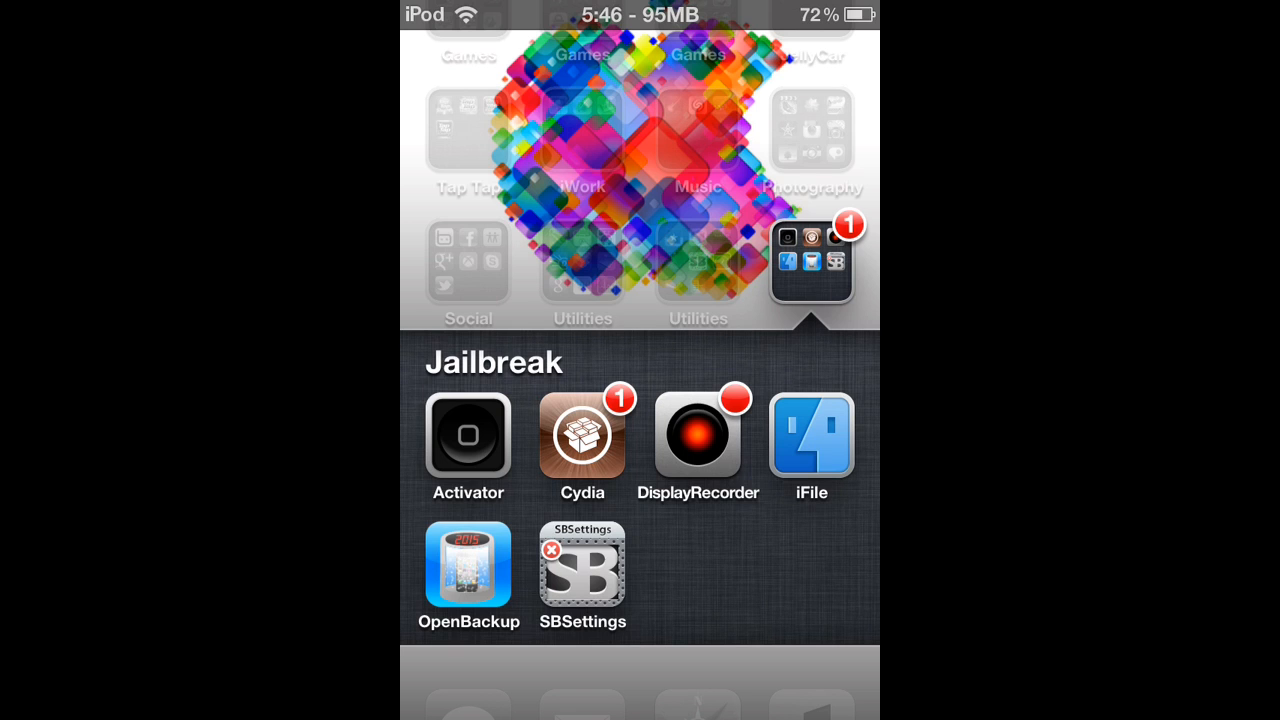